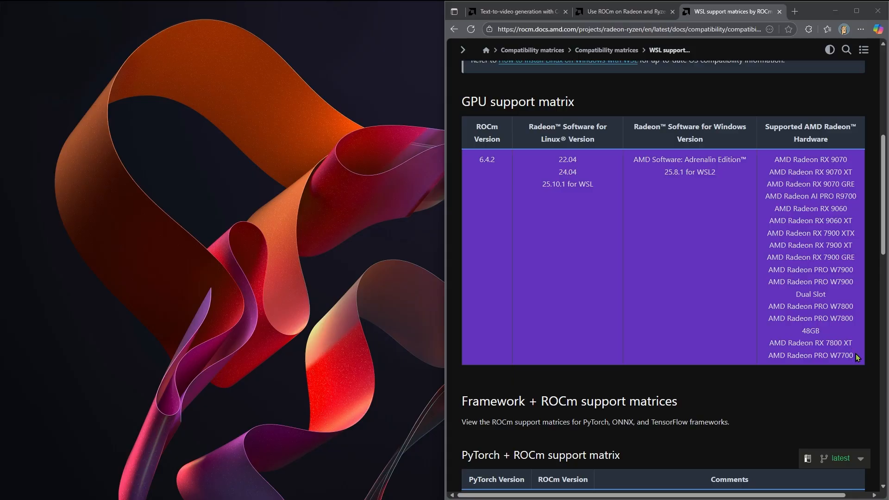
mouse_move(856, 350)
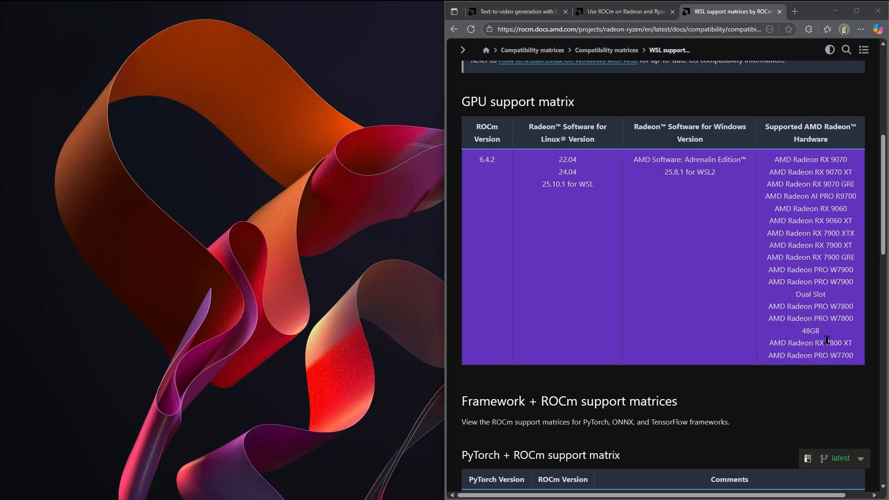
mouse_move(765, 305)
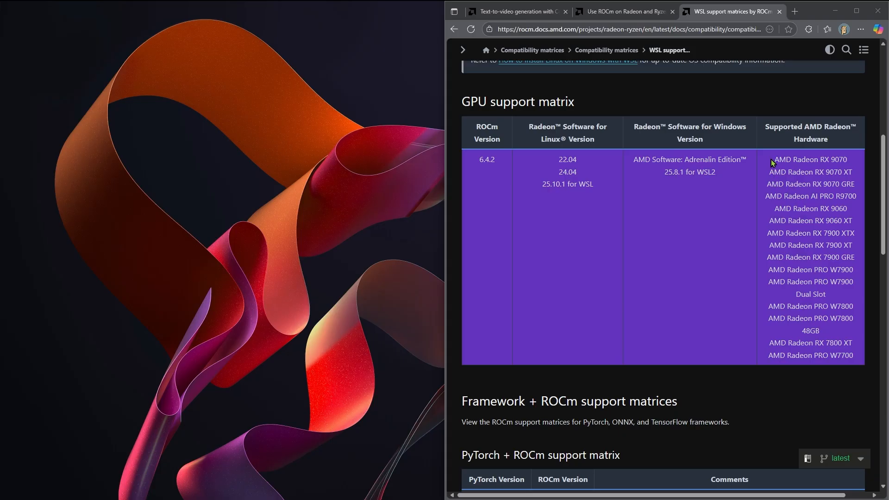
mouse_move(775, 169)
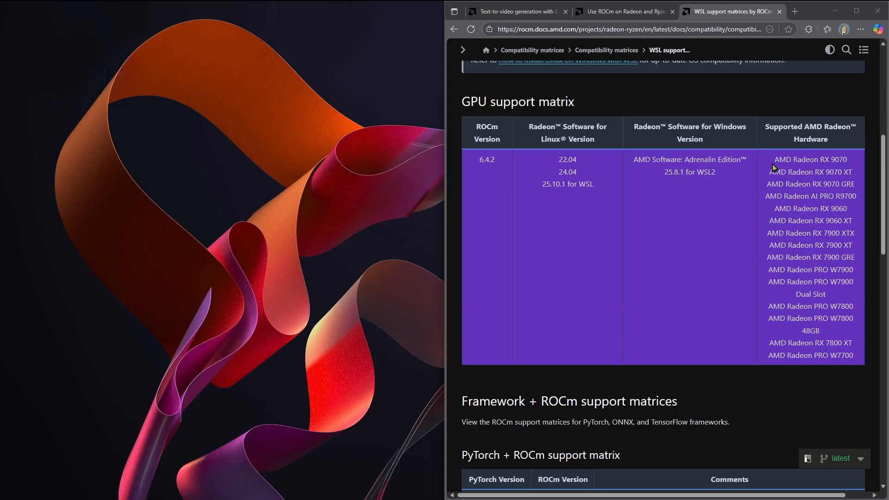
mouse_move(752, 204)
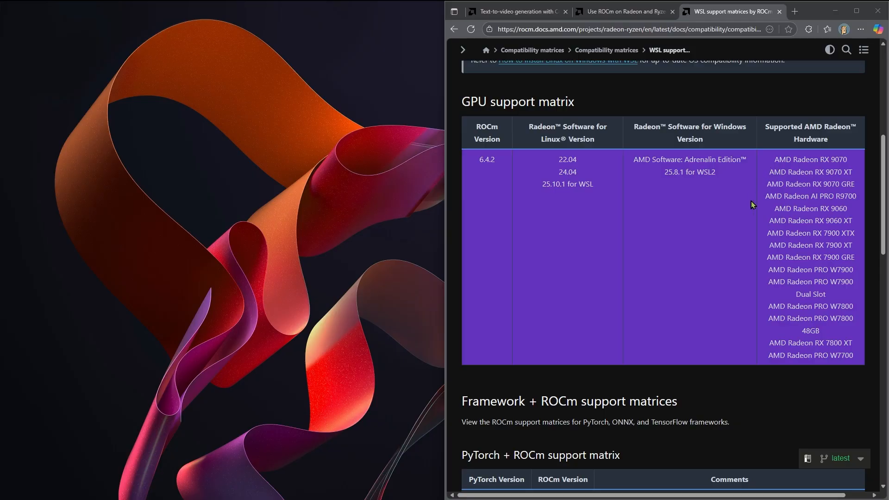
mouse_move(753, 203)
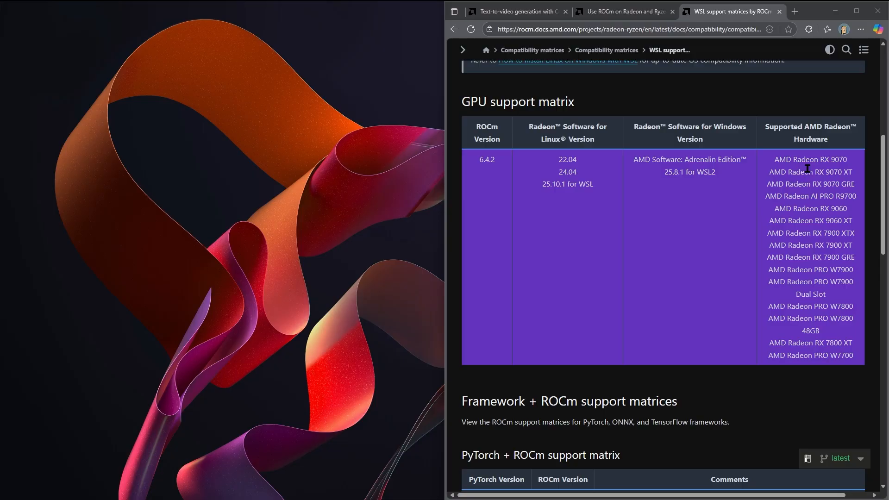
mouse_move(586, 226)
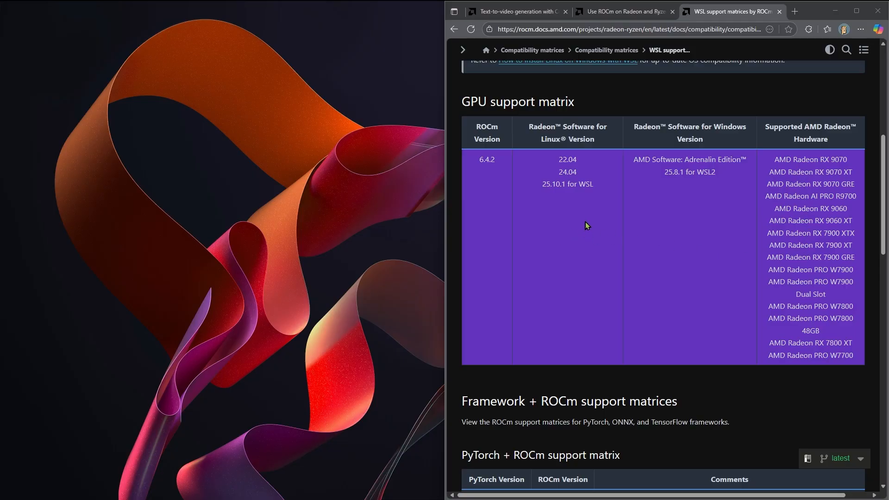
Step: Scroll the WSL install guide to the WSL usecase and Post-install verification sections
scroll("down", 3)
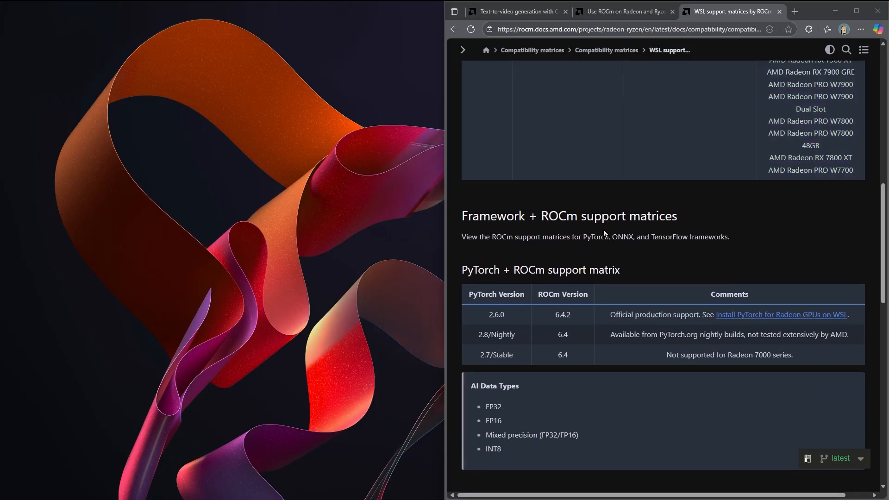
scroll("down", 3)
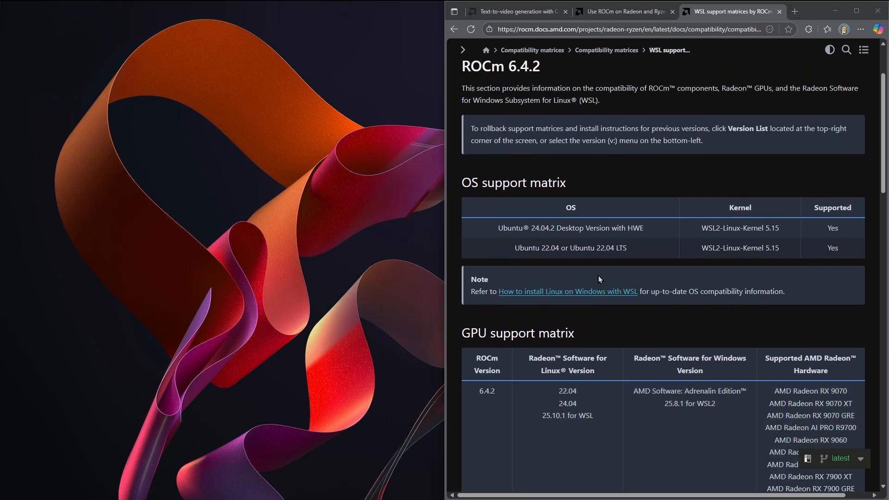
scroll("down", 3)
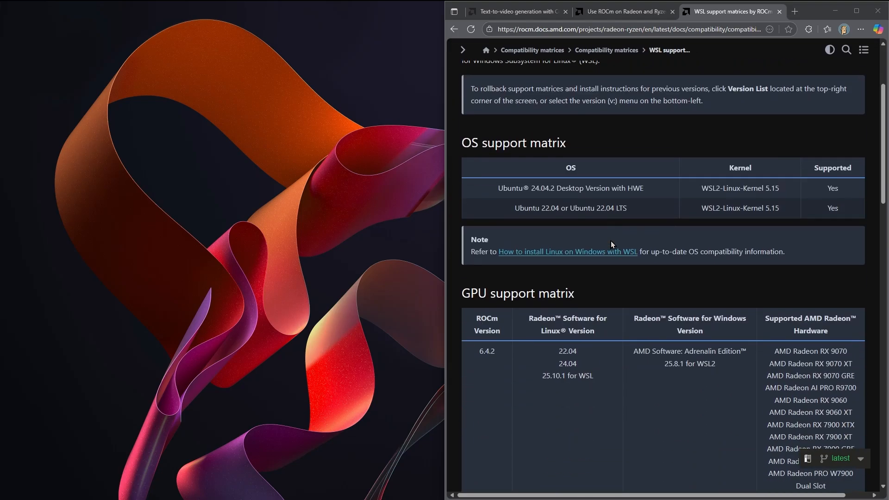
scroll("down", 3)
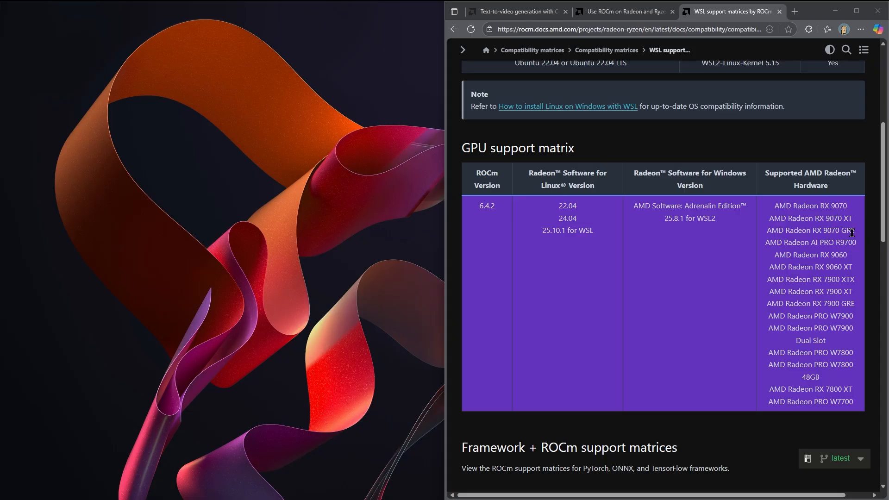
mouse_move(820, 281)
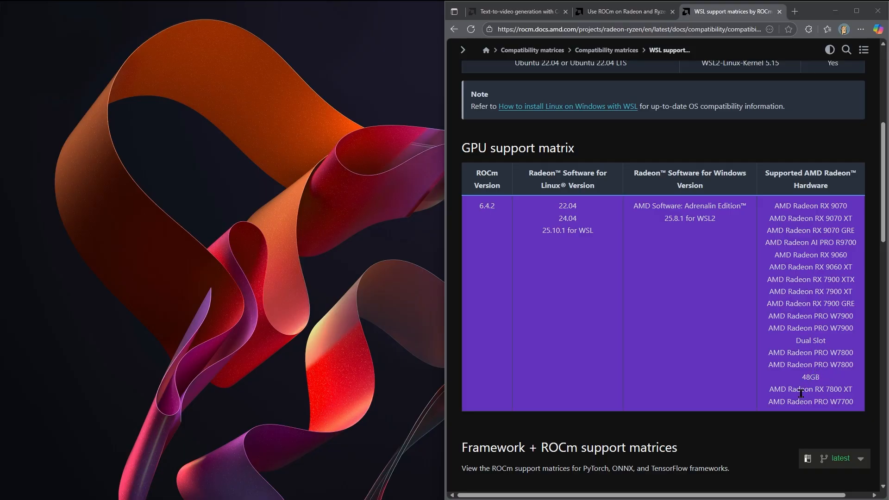
mouse_move(793, 364)
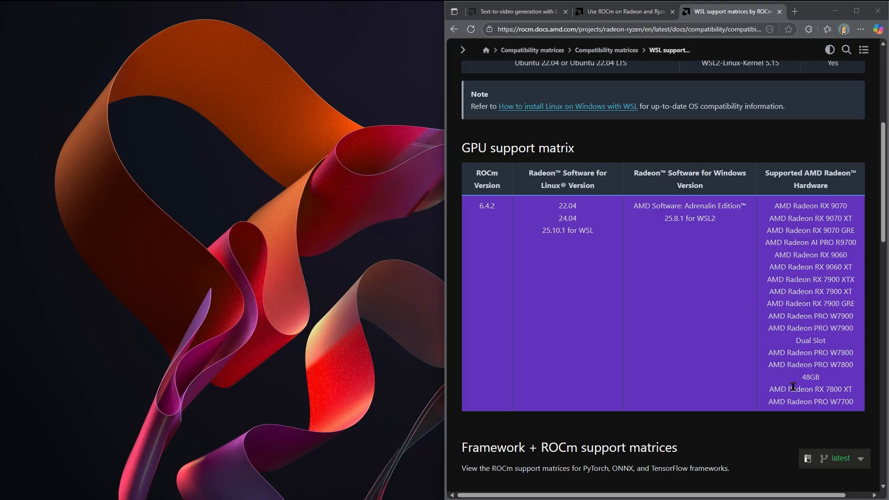
mouse_move(730, 325)
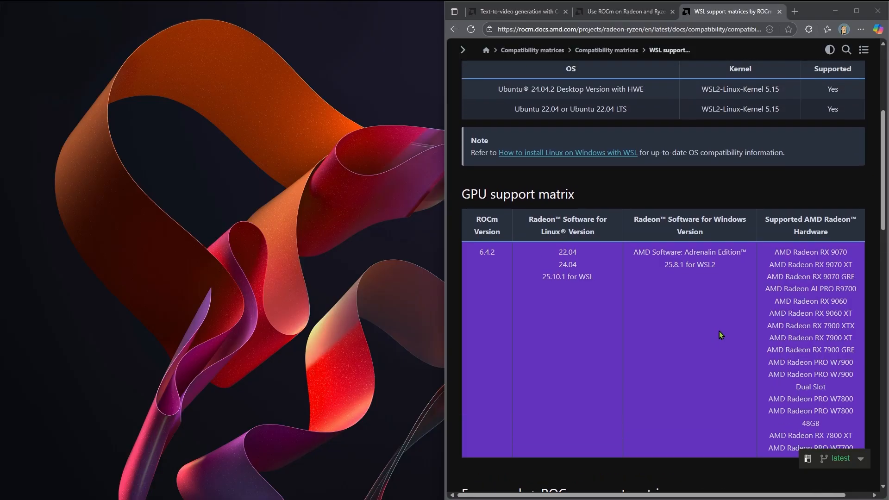
mouse_move(663, 316)
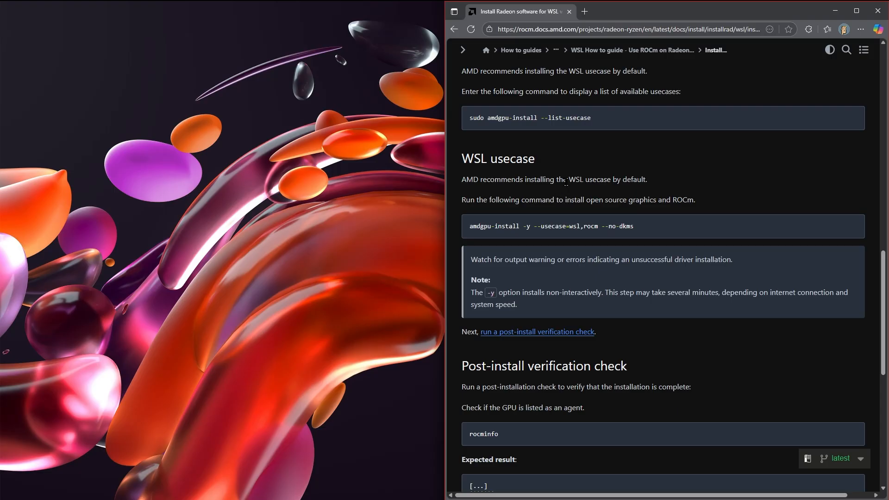
mouse_move(315, 331)
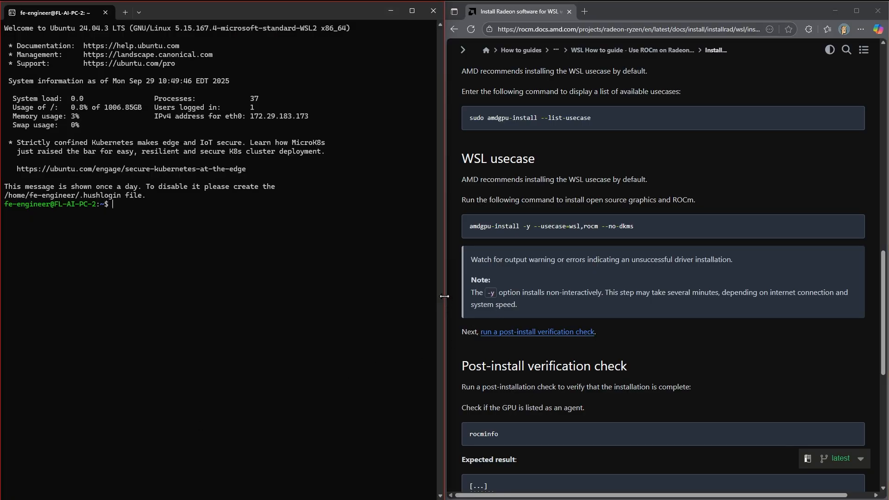
mouse_move(506, 353)
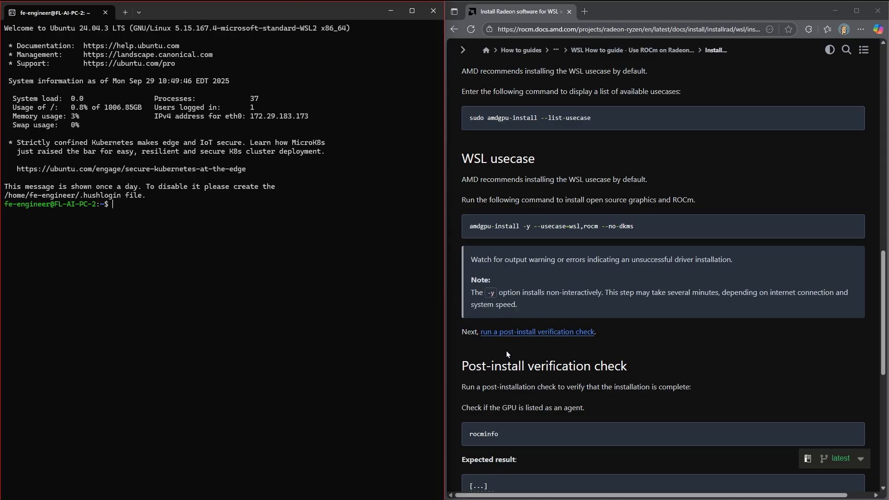
mouse_move(520, 352)
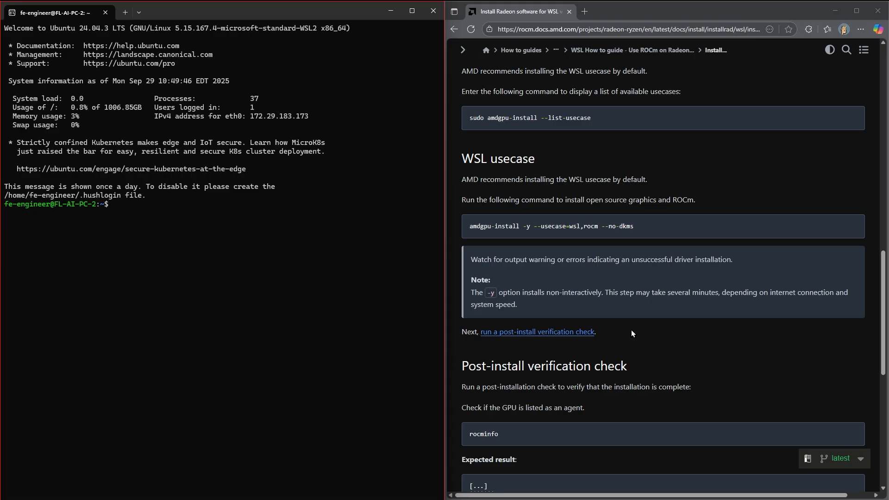
mouse_move(634, 323)
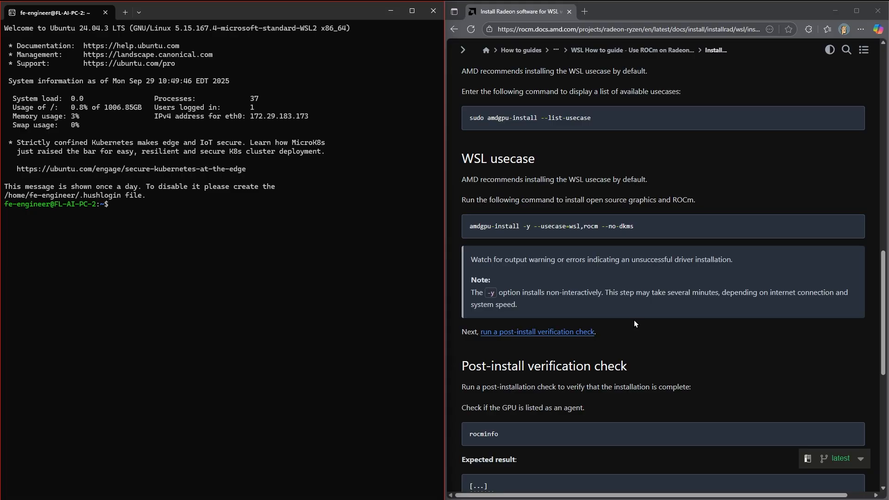
Step: Launch the Ubuntu 24.04 WSL terminal beside the ROCm install guide
left_click(144, 263)
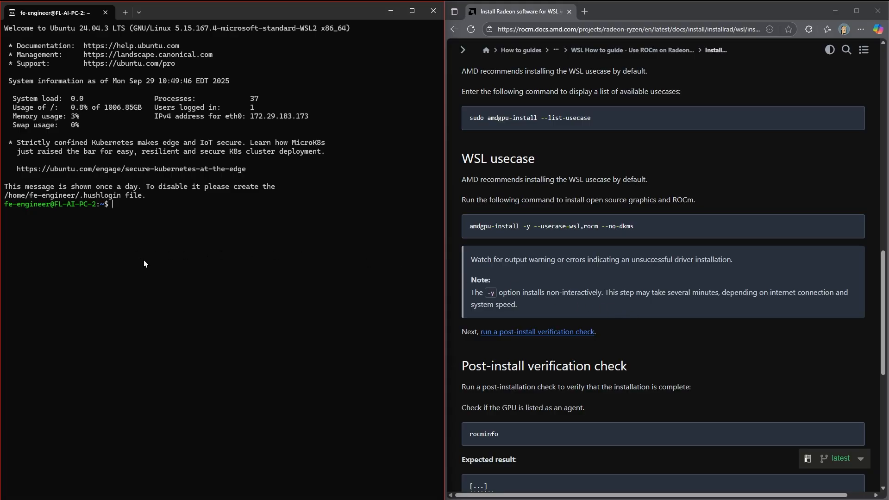
mouse_move(253, 281)
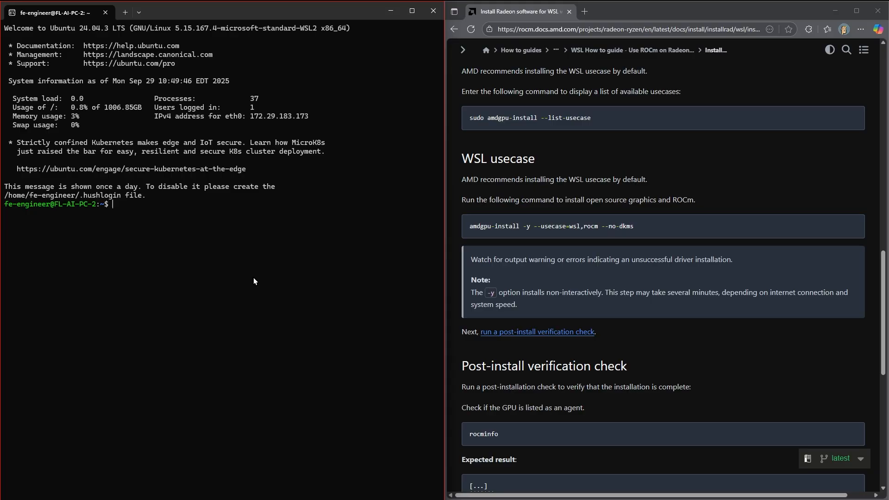
mouse_move(263, 275)
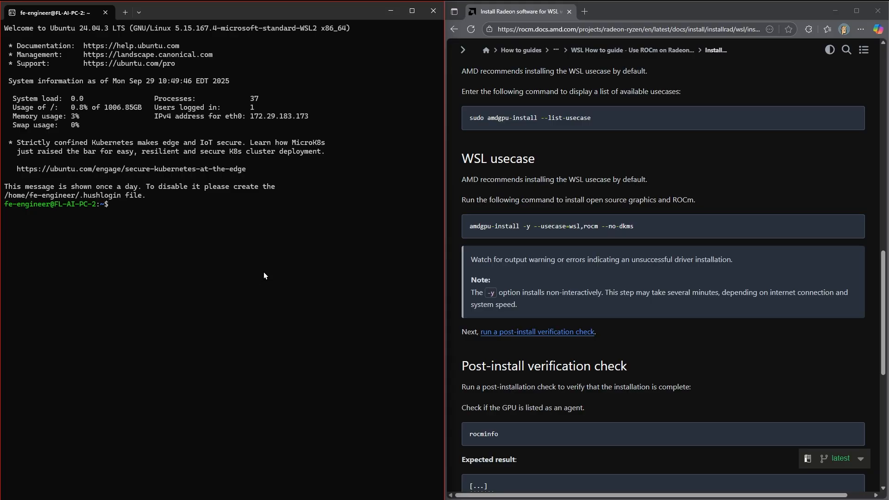
mouse_move(270, 268)
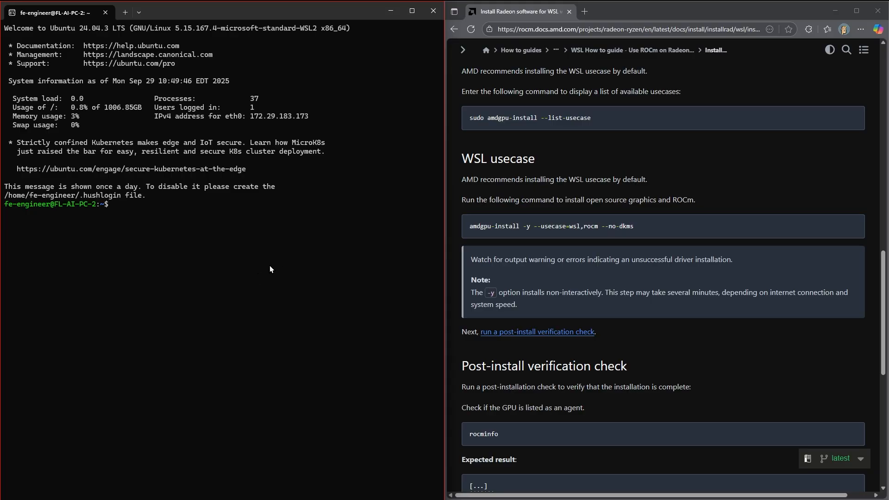
mouse_move(228, 103)
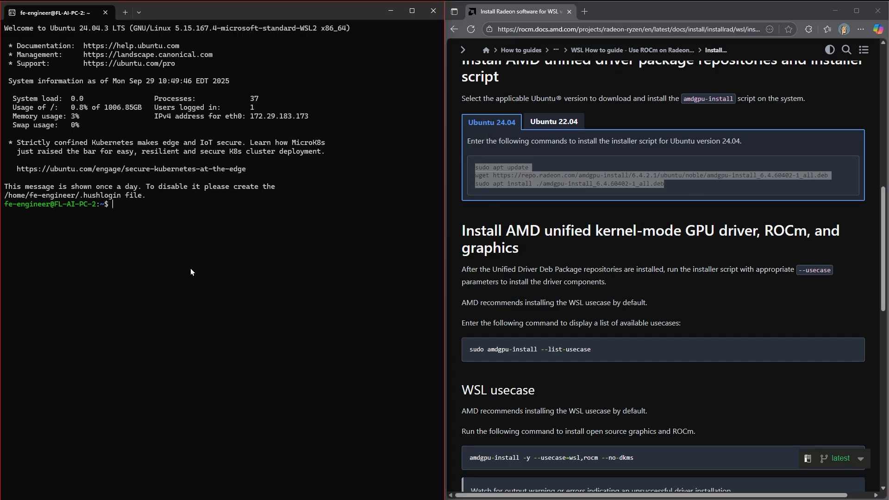
Step: Run sudo apt update, then download and install the amdgpu-install 6.4.60402 package, confirming with y
type("sudo apt update")
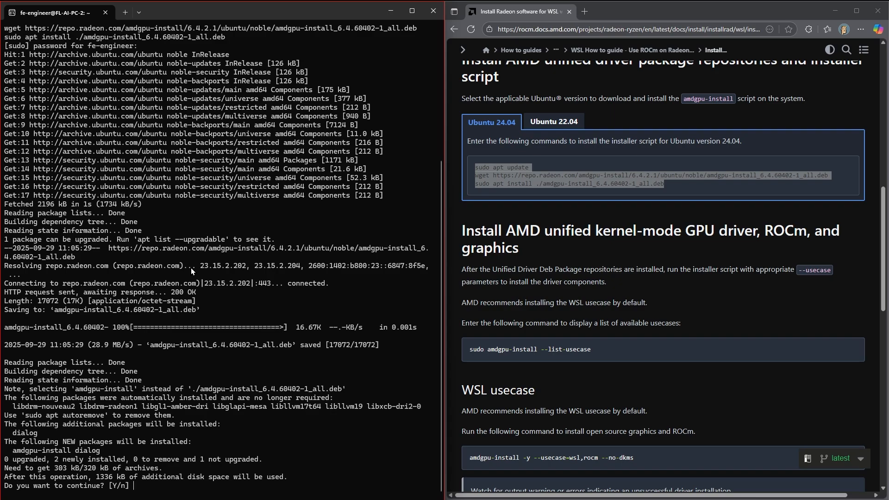
type("y")
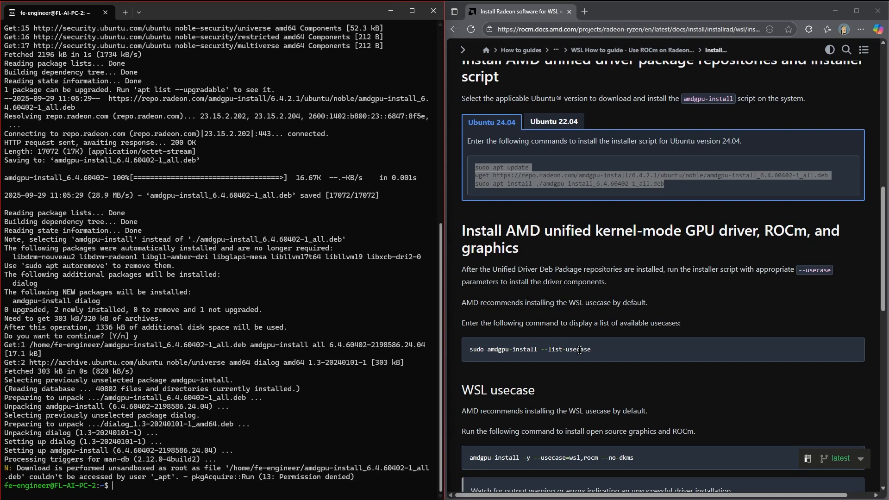
scroll("down", 3)
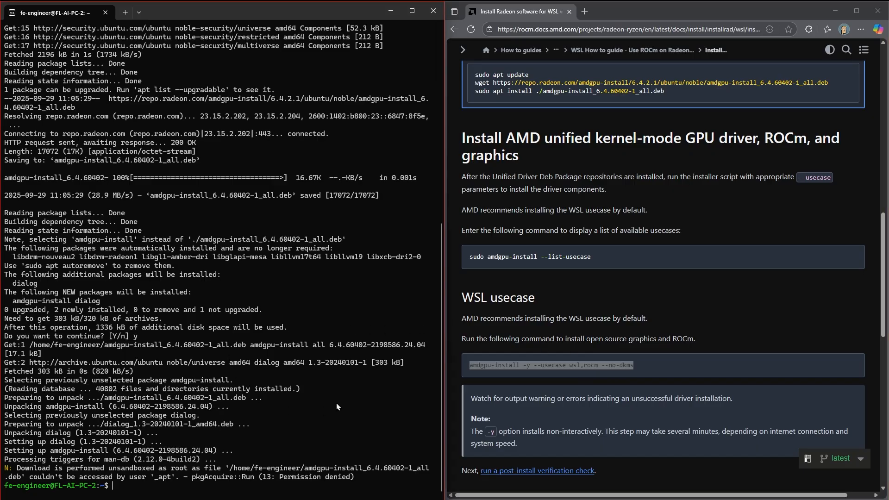
Step: Run amdgpu-install -y --usecase=wsl,rocm --no-dkms and let rocm 6.4.2 finish installing
type("amdgpu-install -y --usecase=wsl,rocm --no-dkms")
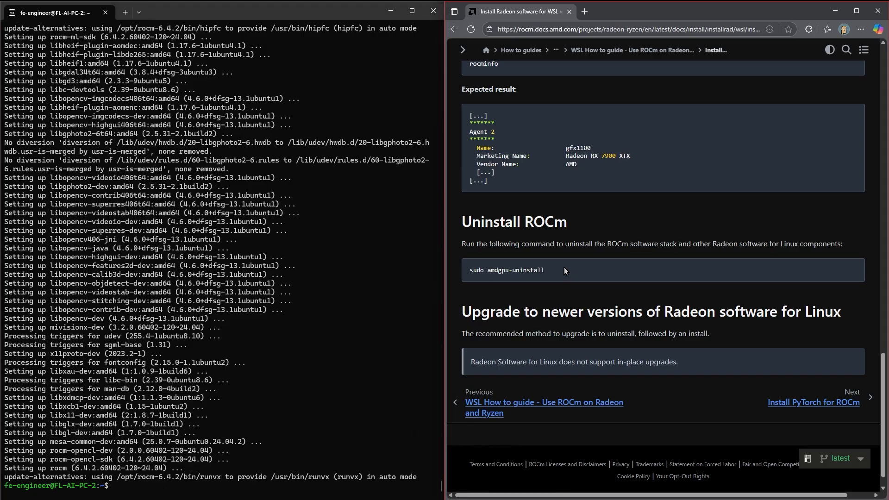
mouse_move(545, 272)
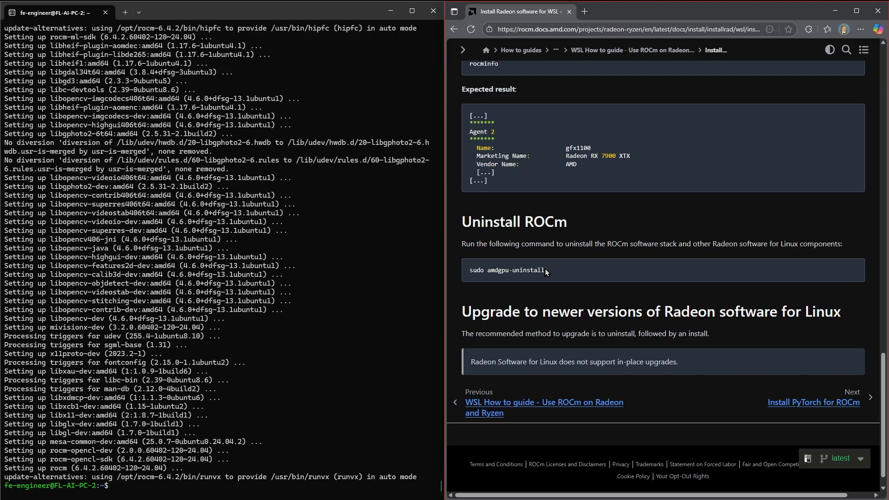
mouse_move(545, 274)
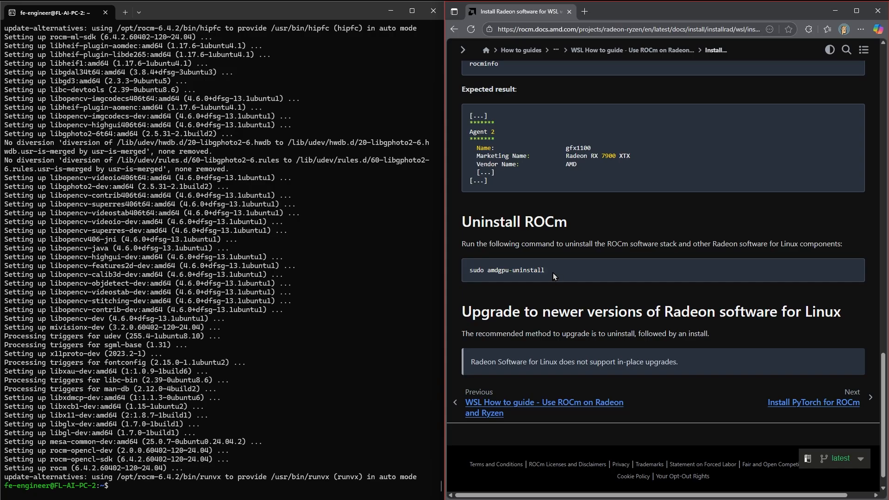
double_click(506, 270)
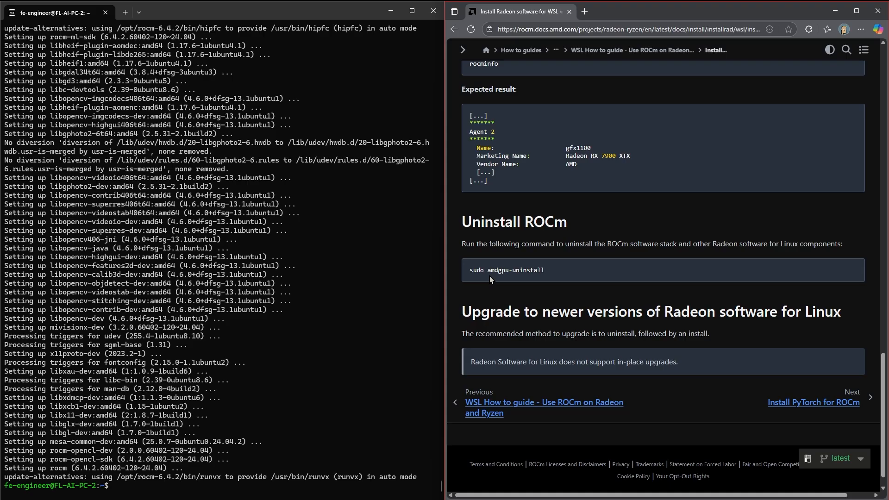
mouse_move(536, 283)
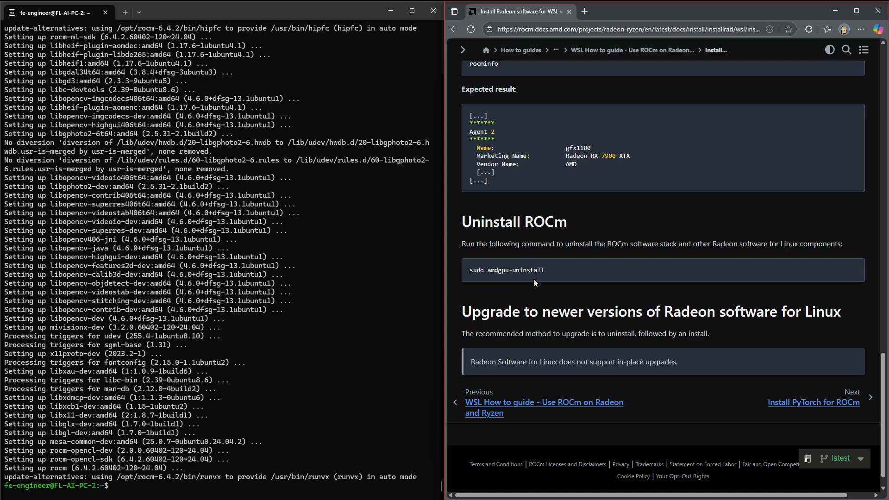
mouse_move(543, 290)
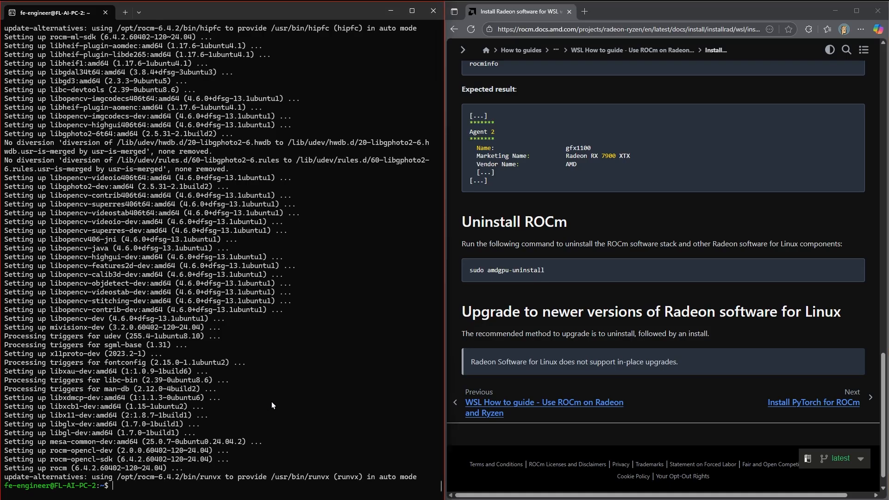
Step: Run rocminfo and highlight the CPU agent's name and vendor lines
type("rocminfo")
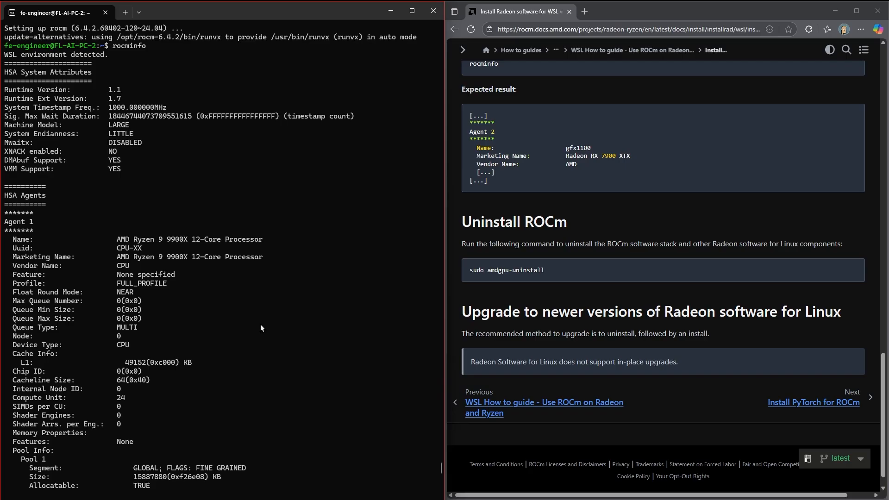
mouse_move(159, 248)
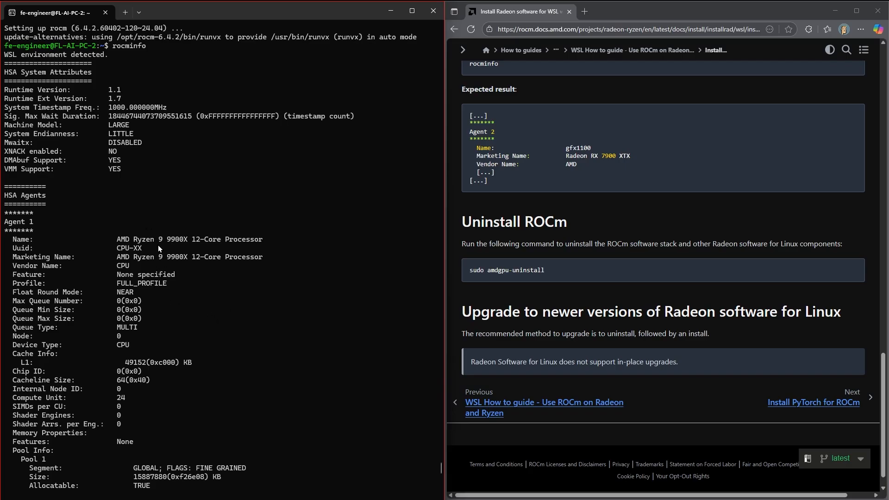
left_click_drag(136, 238, 193, 265)
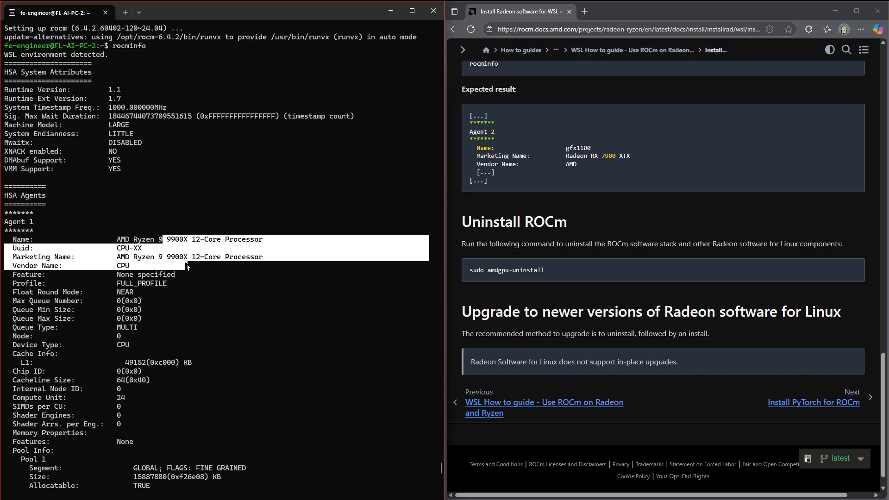
scroll("down", 3)
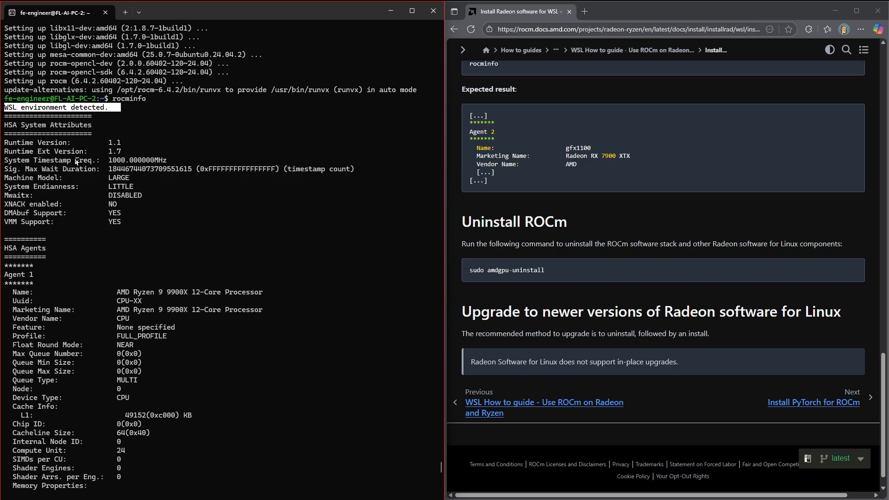
scroll("down", 3)
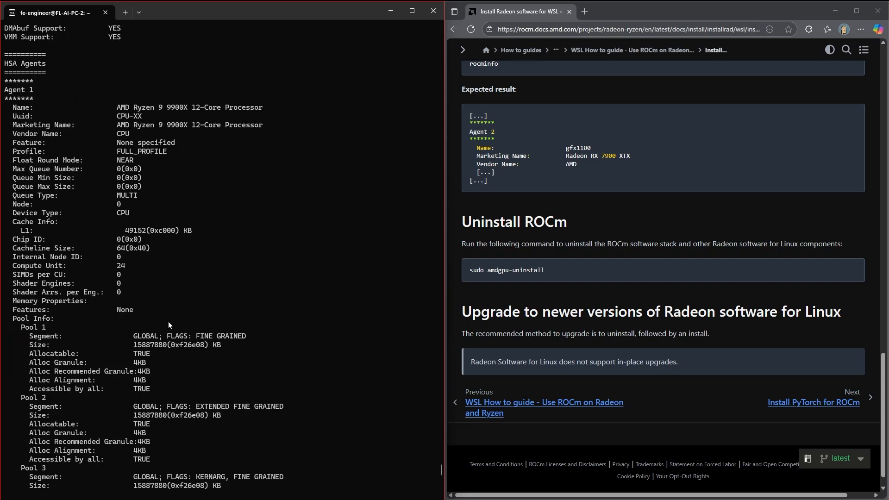
scroll("down", 3)
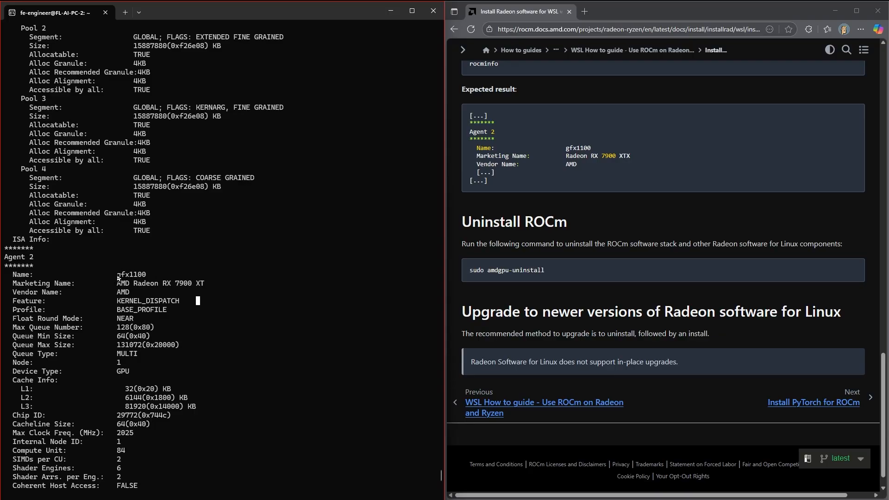
Step: Highlight Agent 2's name, AMD Radeon RX 7900 XT, in the rocminfo output
double_click(129, 275)
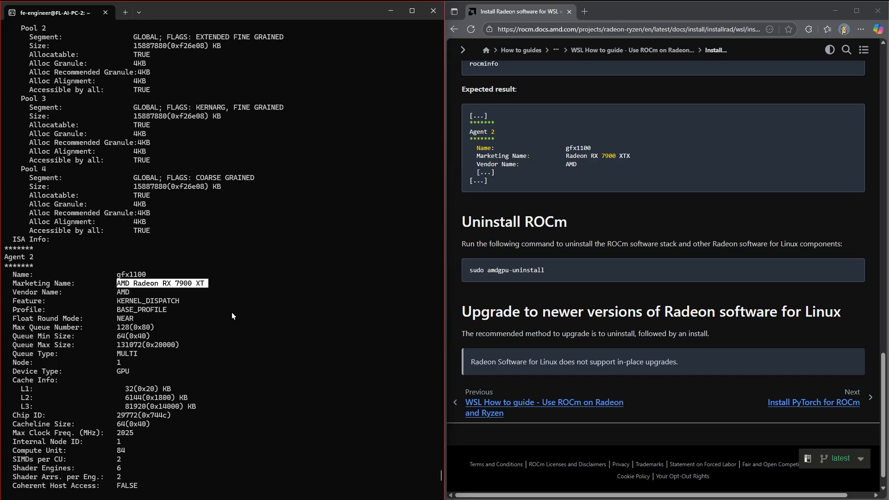
mouse_move(89, 341)
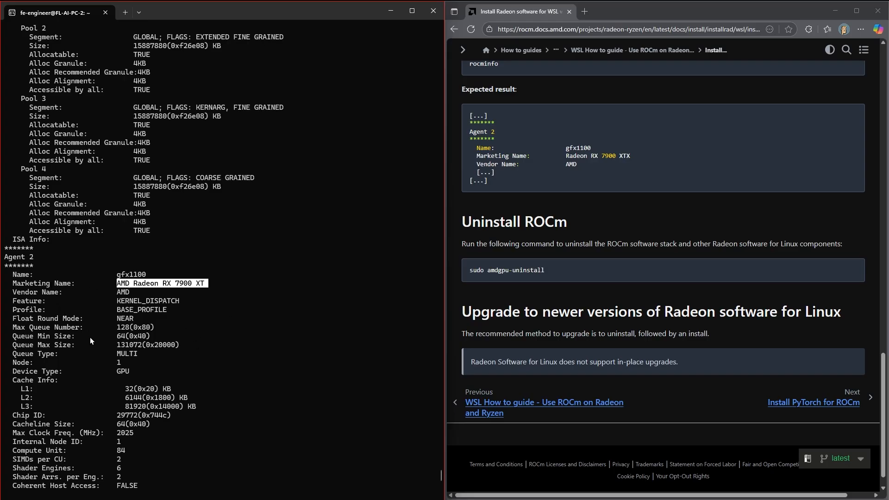
scroll("down", 3)
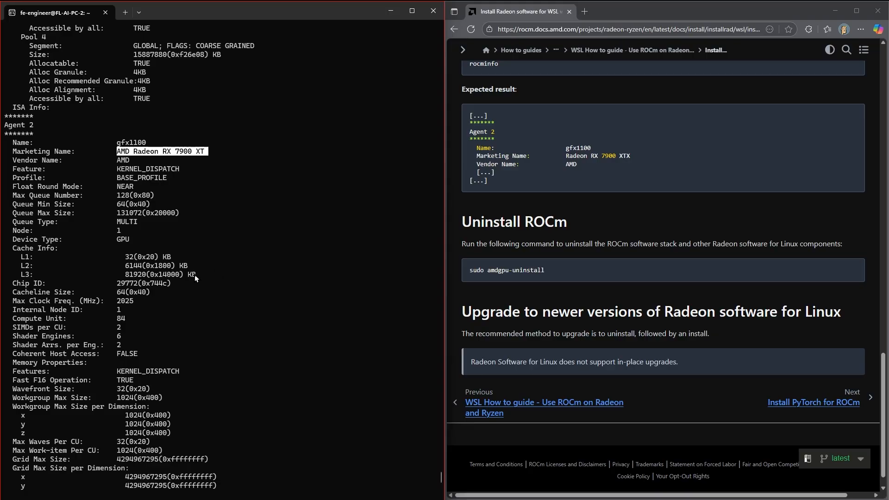
mouse_move(218, 252)
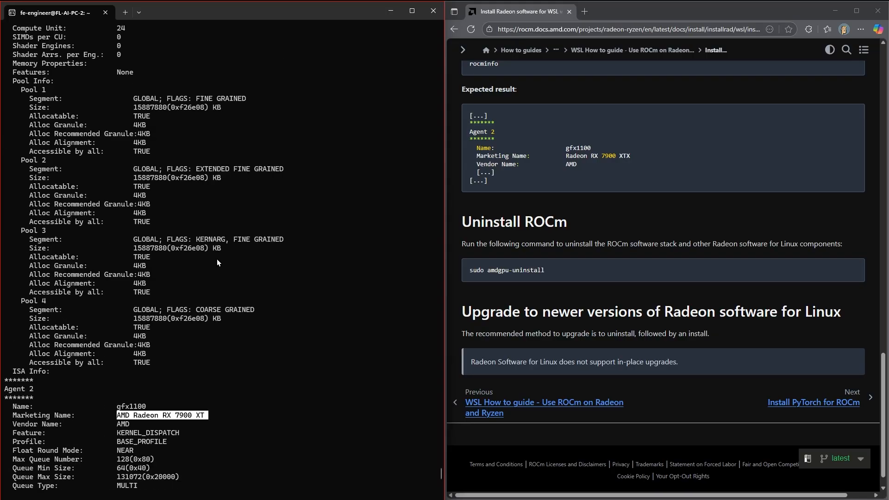
scroll("down", 3)
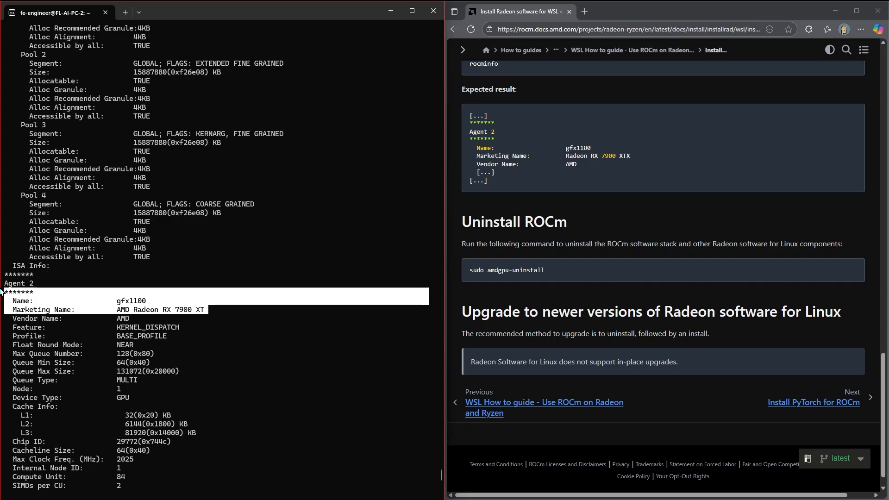
scroll("down", 3)
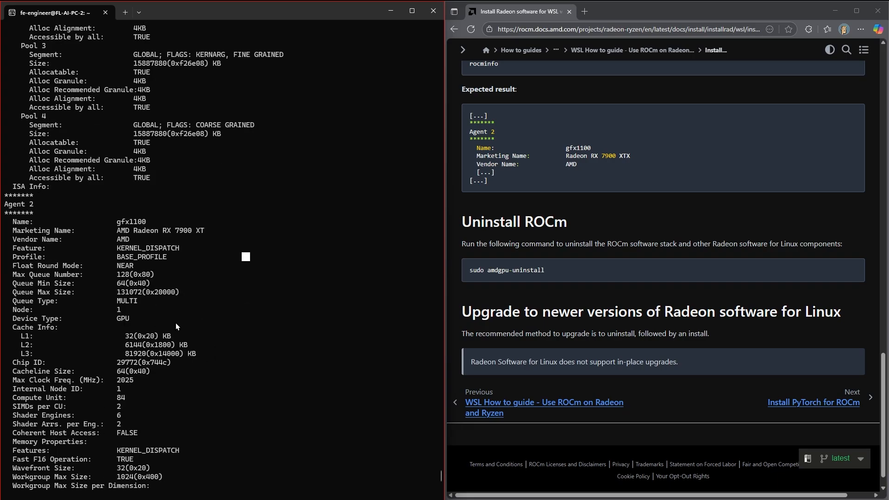
scroll("down", 3)
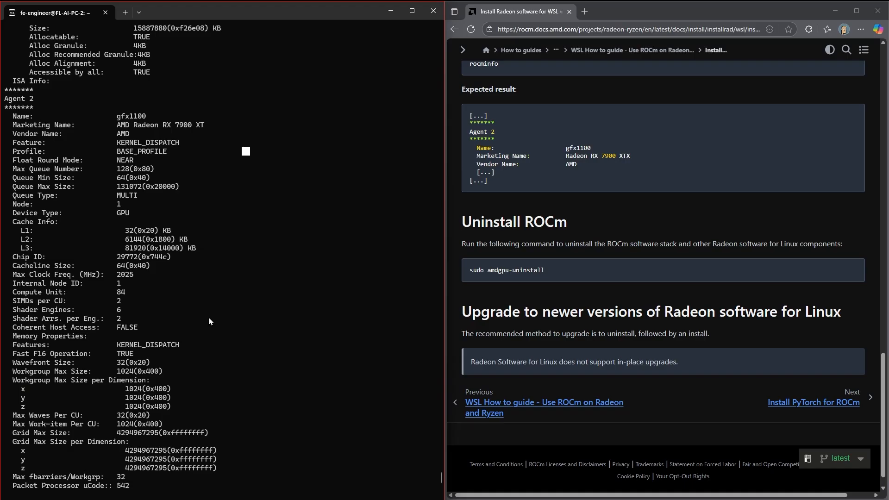